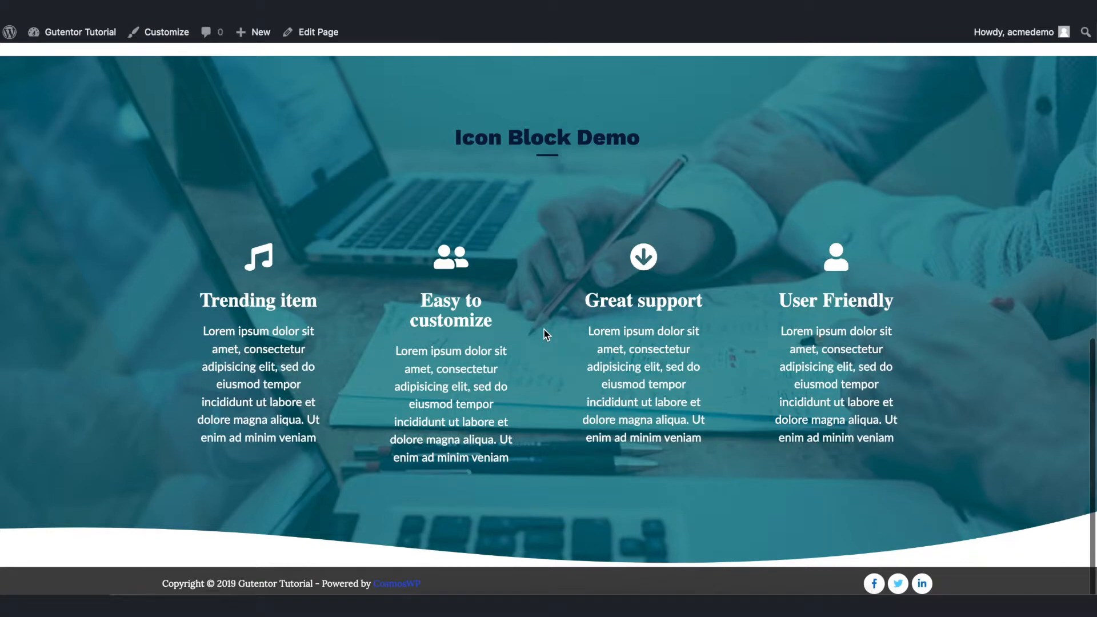
# - Open the live Our Gallery page in the block editor using the admin bar's Edit Page
pyautogui.click(317, 31)
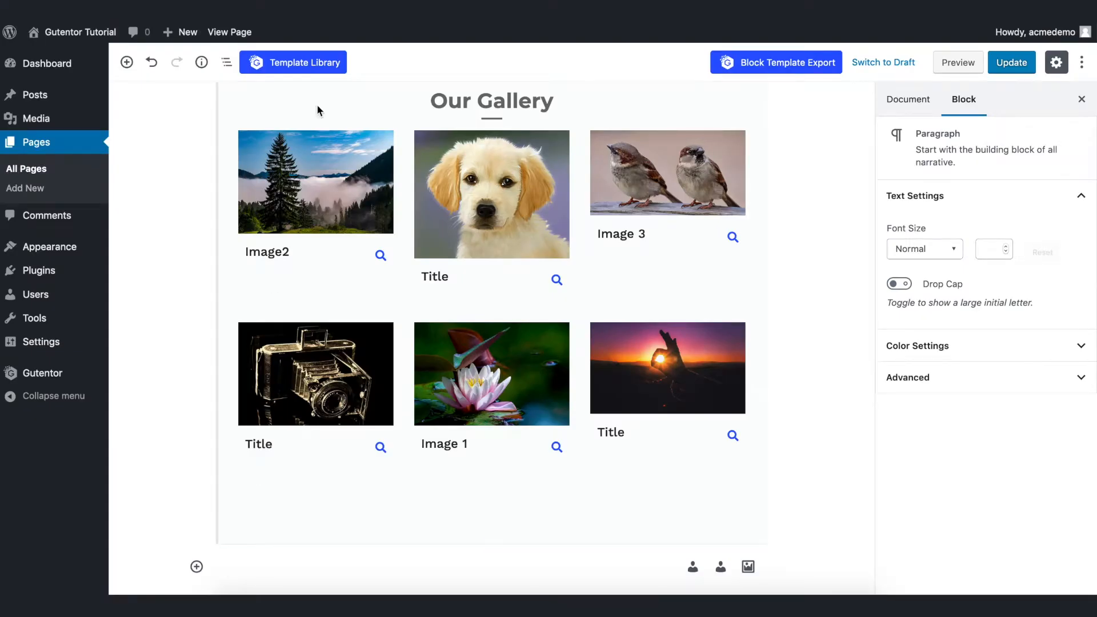
# - Insert the pink Icon Block Demo template from the Icon Box library category and update the page
pyautogui.click(293, 63)
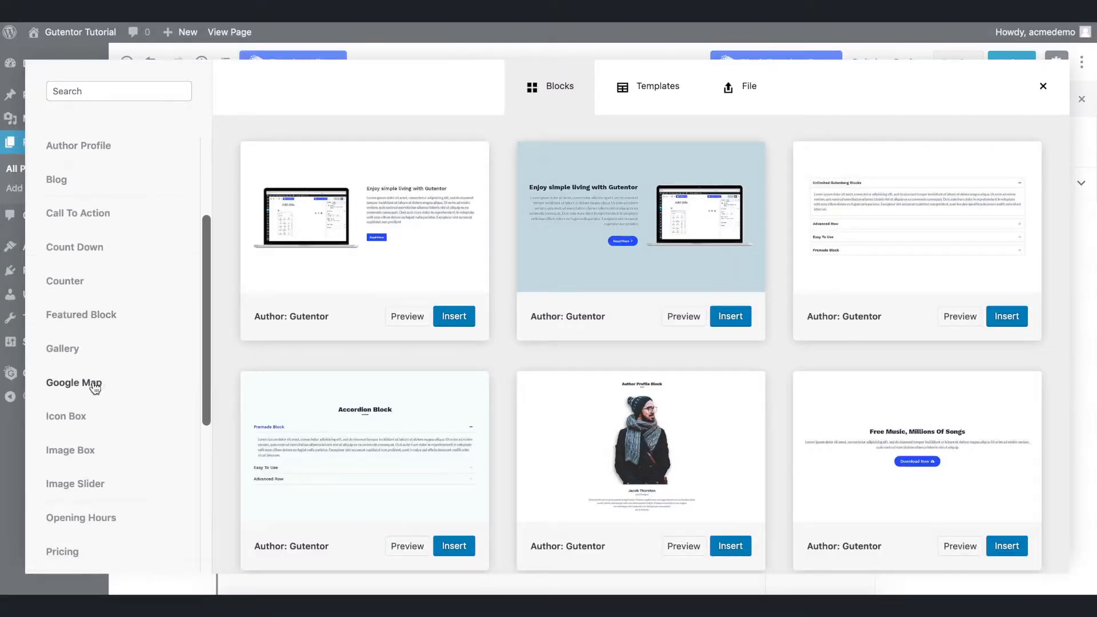
pyautogui.click(66, 416)
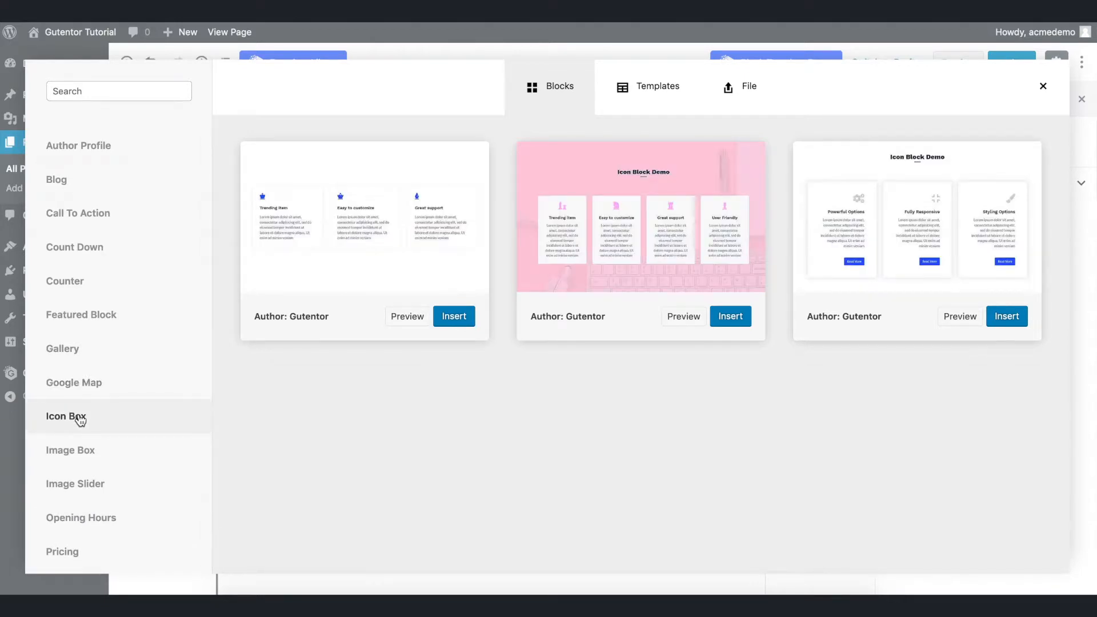
pyautogui.moveTo(741, 277)
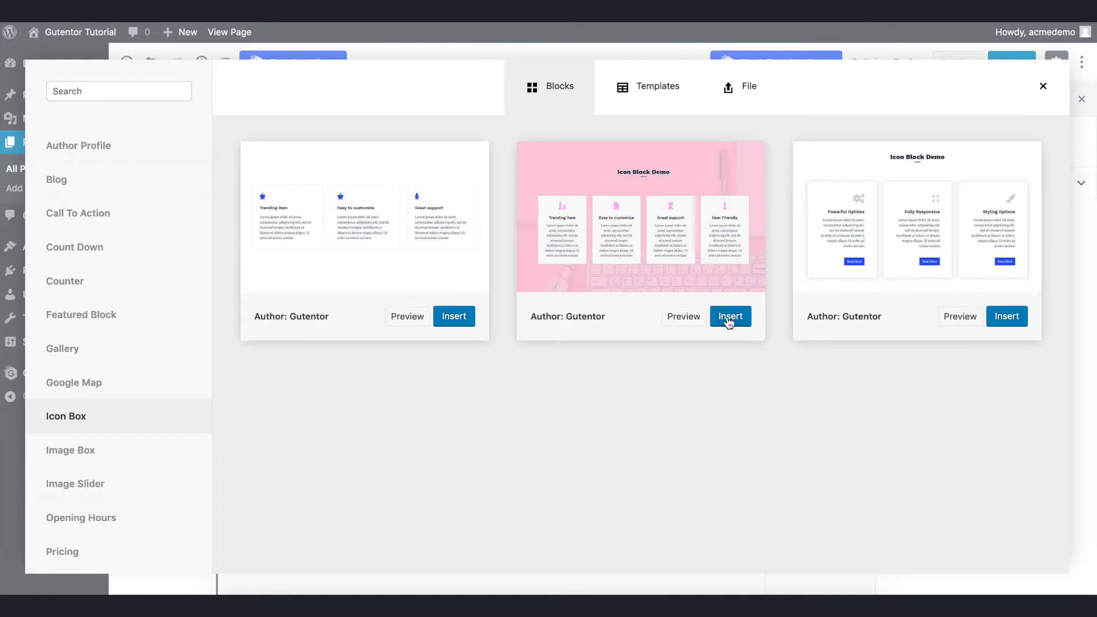
pyautogui.click(730, 315)
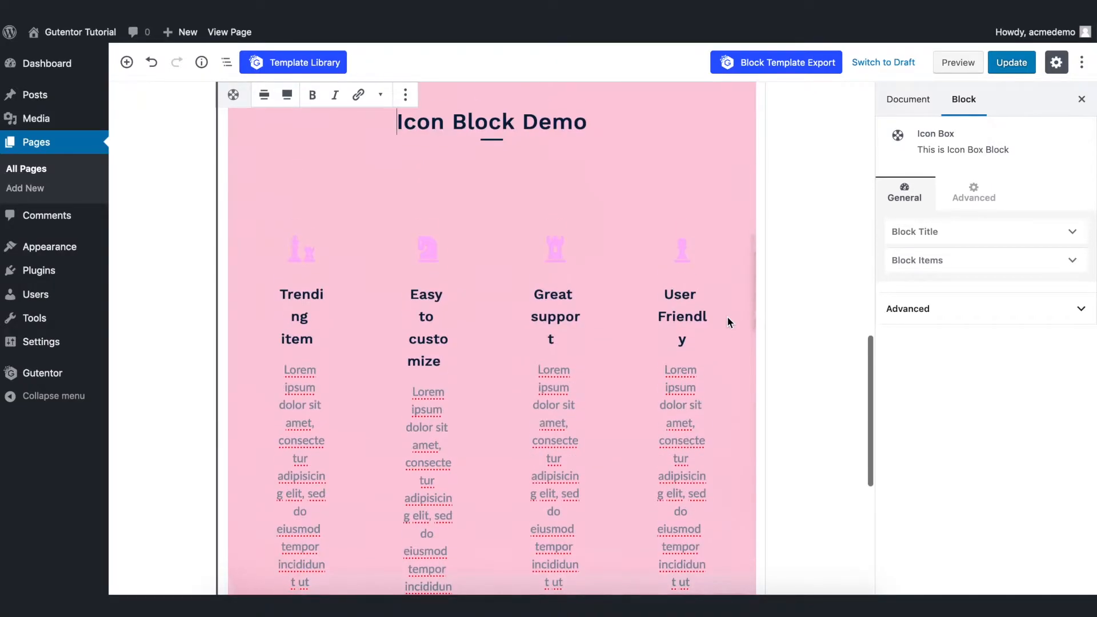
pyautogui.click(1010, 62)
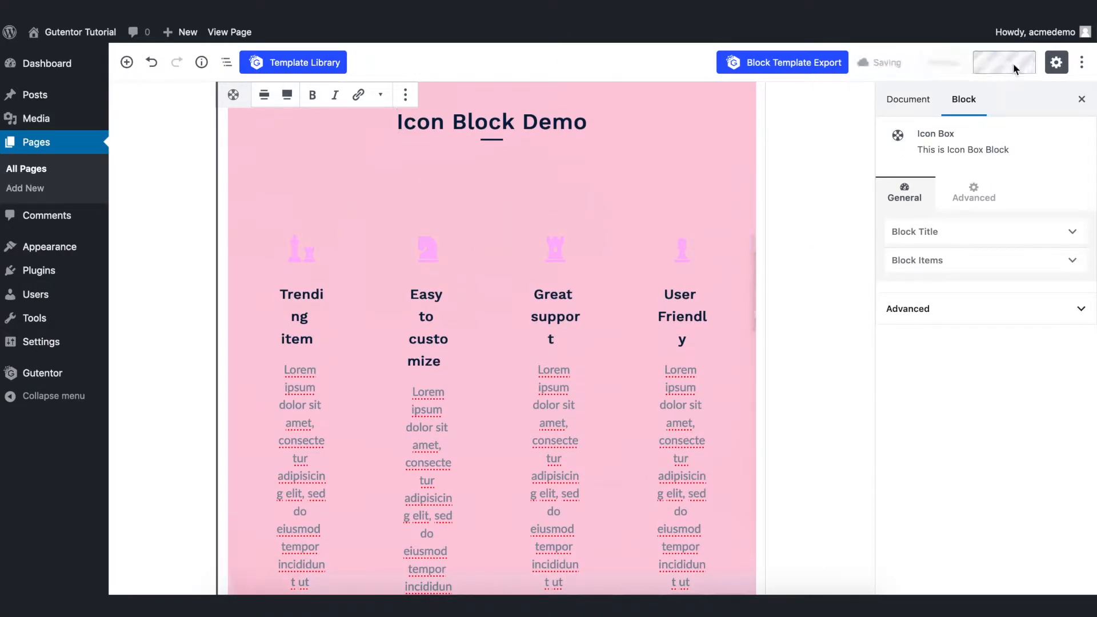
pyautogui.click(1004, 61)
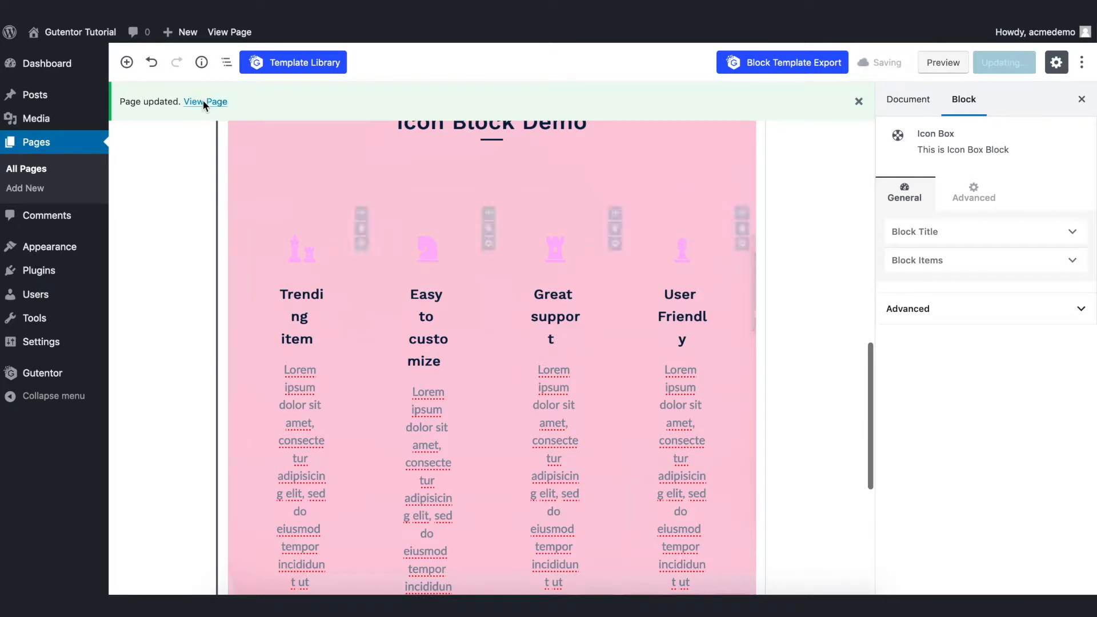
# - View the updated page live, then go back to editing it
pyautogui.click(205, 102)
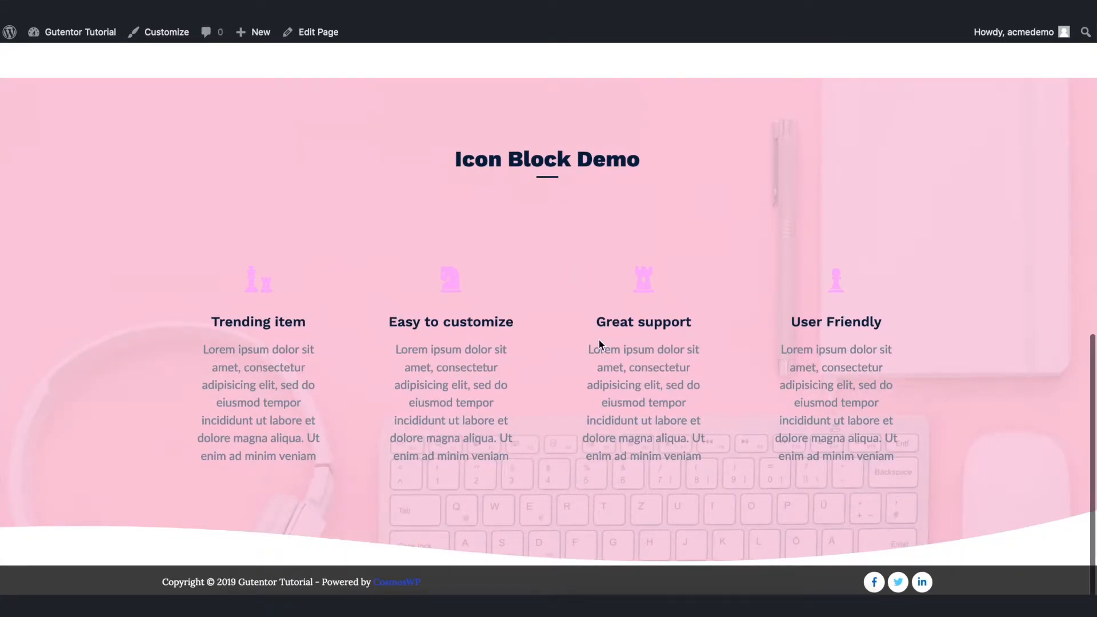
pyautogui.click(317, 32)
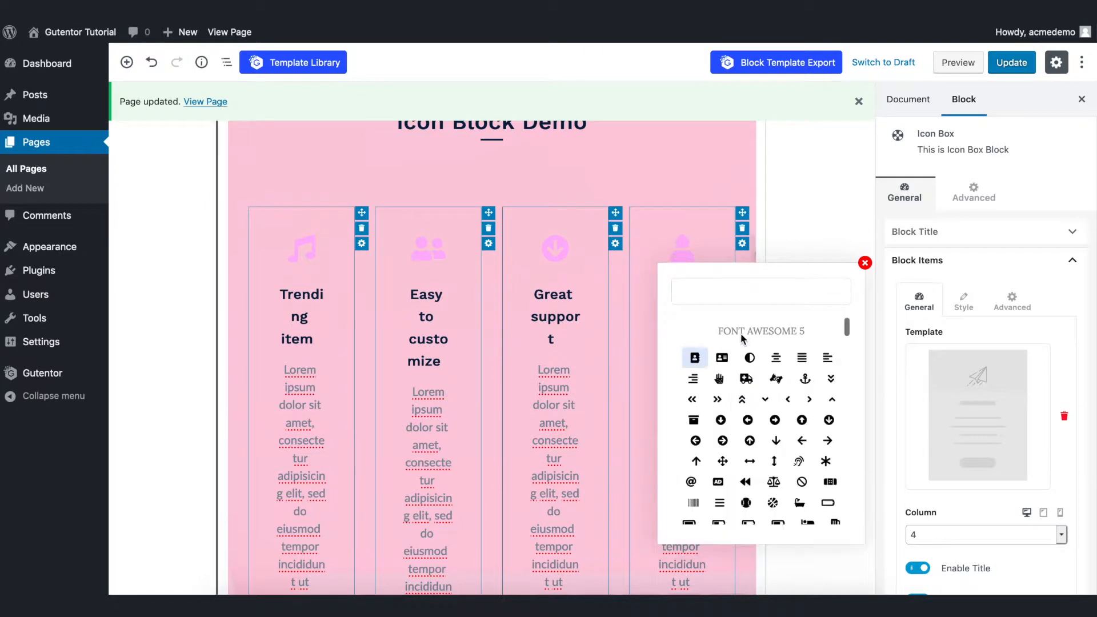
# - Dismiss the icon picker and set the icon box Column count to 4
pyautogui.click(864, 263)
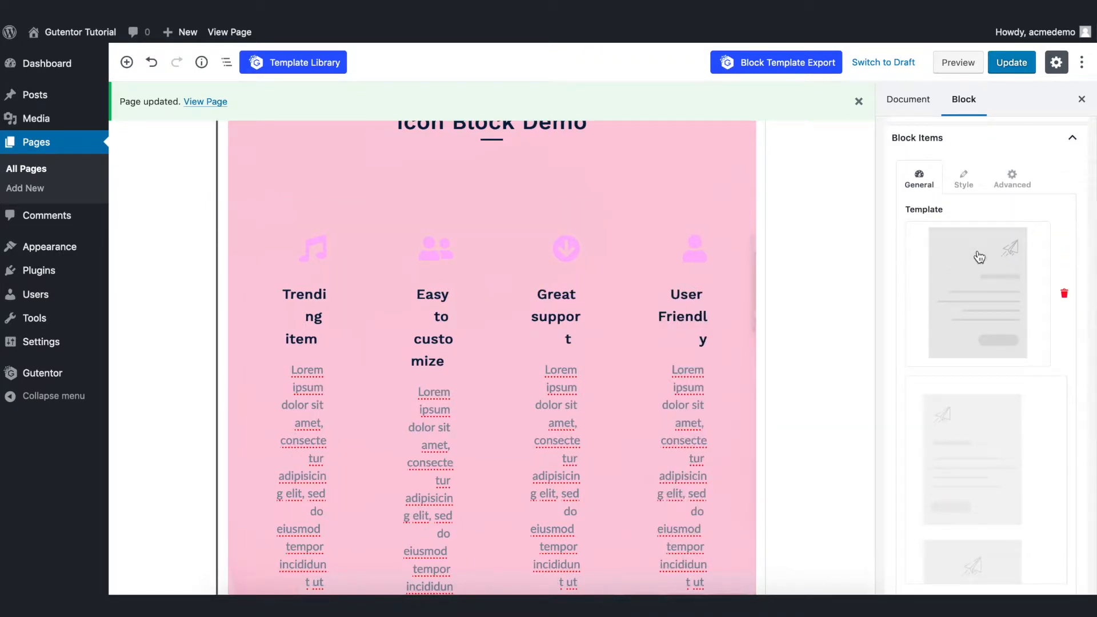
pyautogui.scroll(-3)
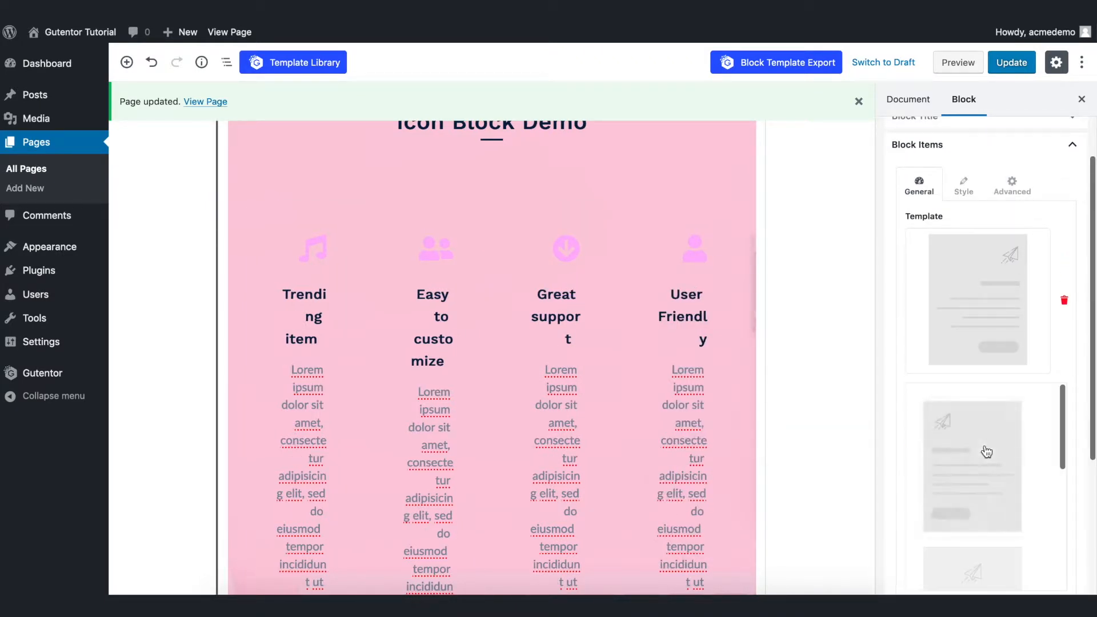
pyautogui.scroll(3)
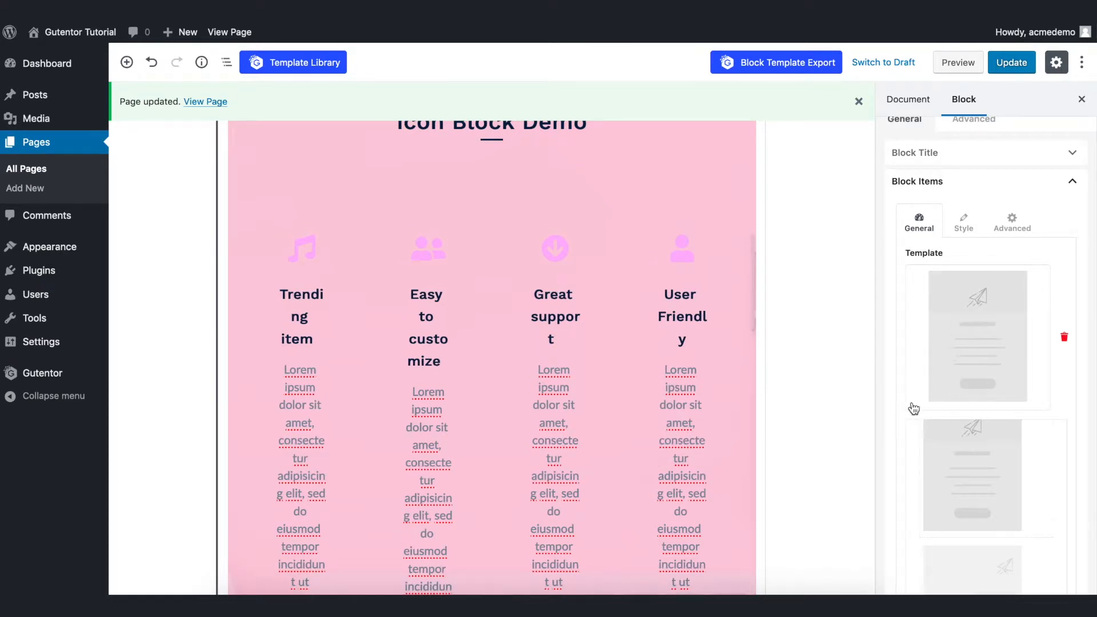
pyautogui.scroll(-3)
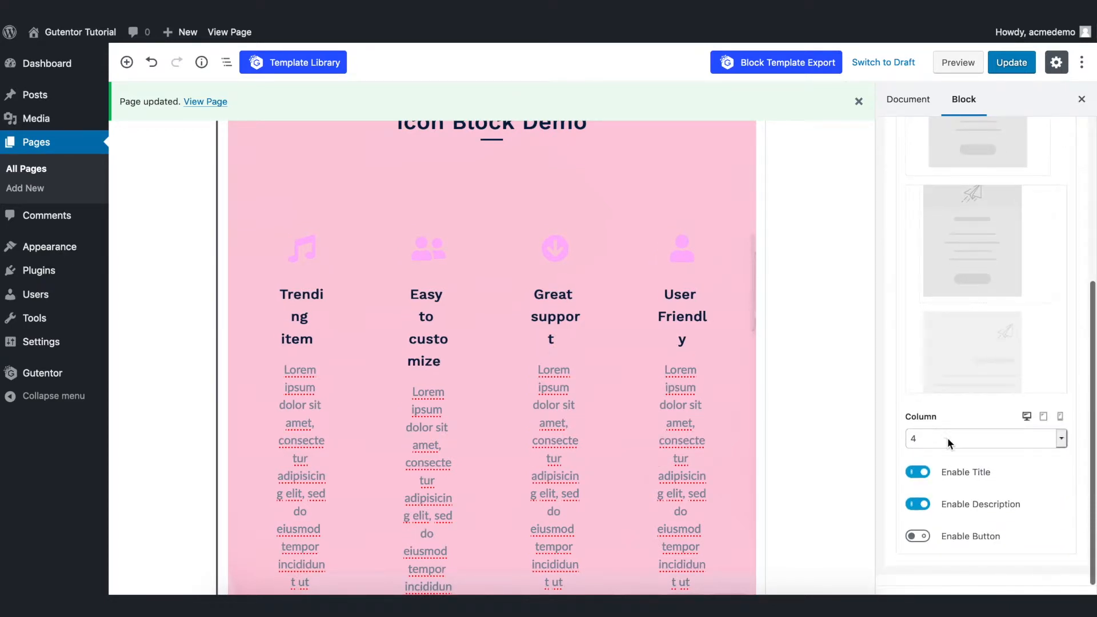
pyautogui.click(979, 438)
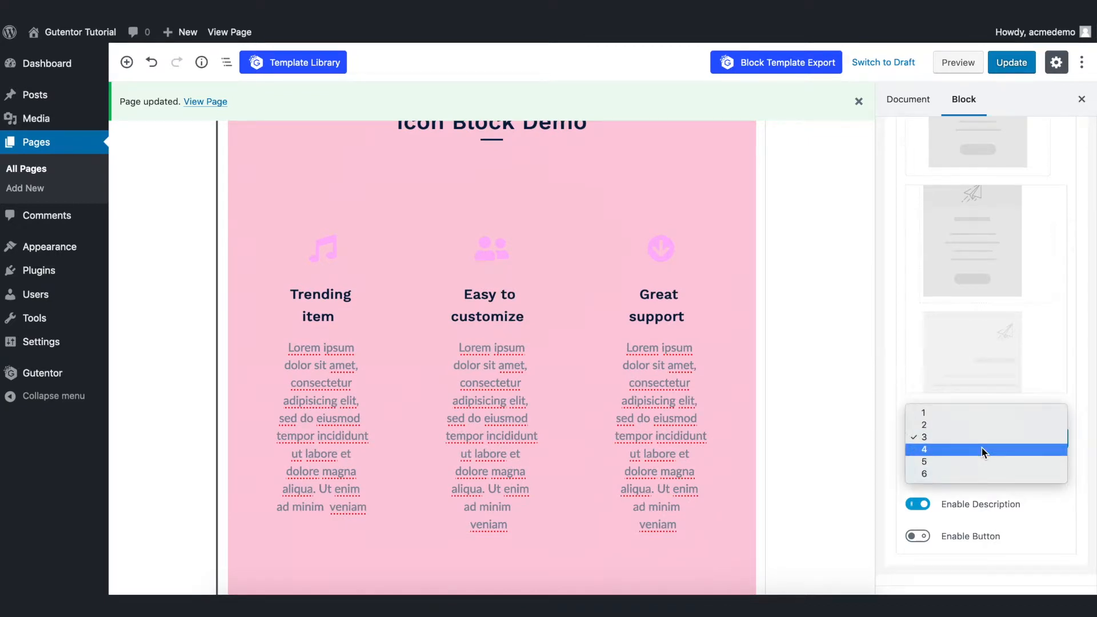
pyautogui.click(924, 449)
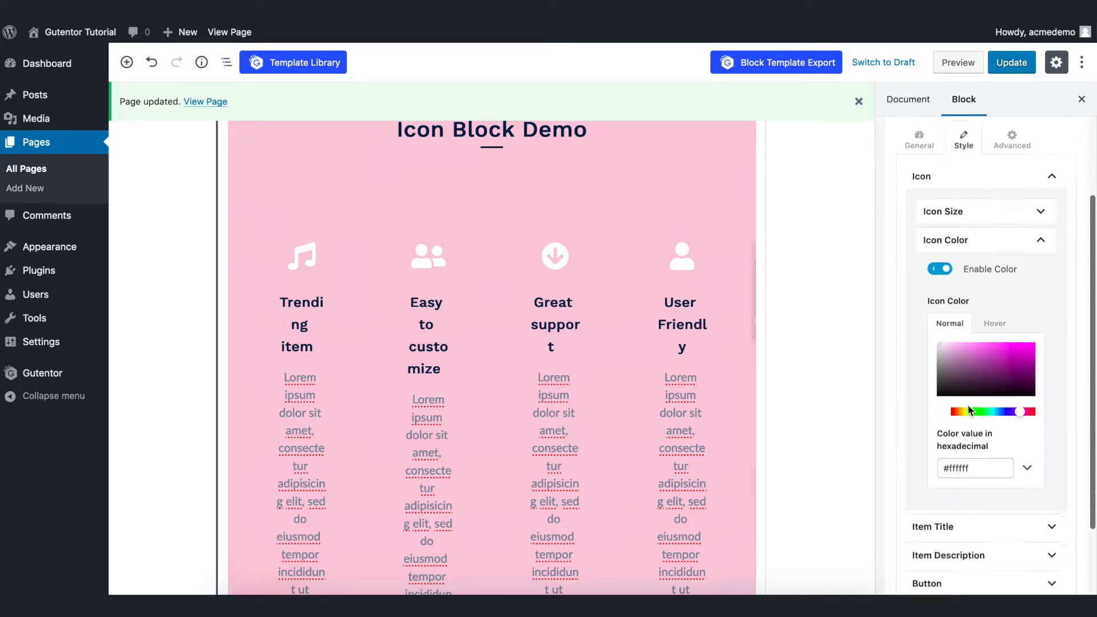
# - Colour the item titles and descriptions blue in Style settings and update the page
pyautogui.click(979, 527)
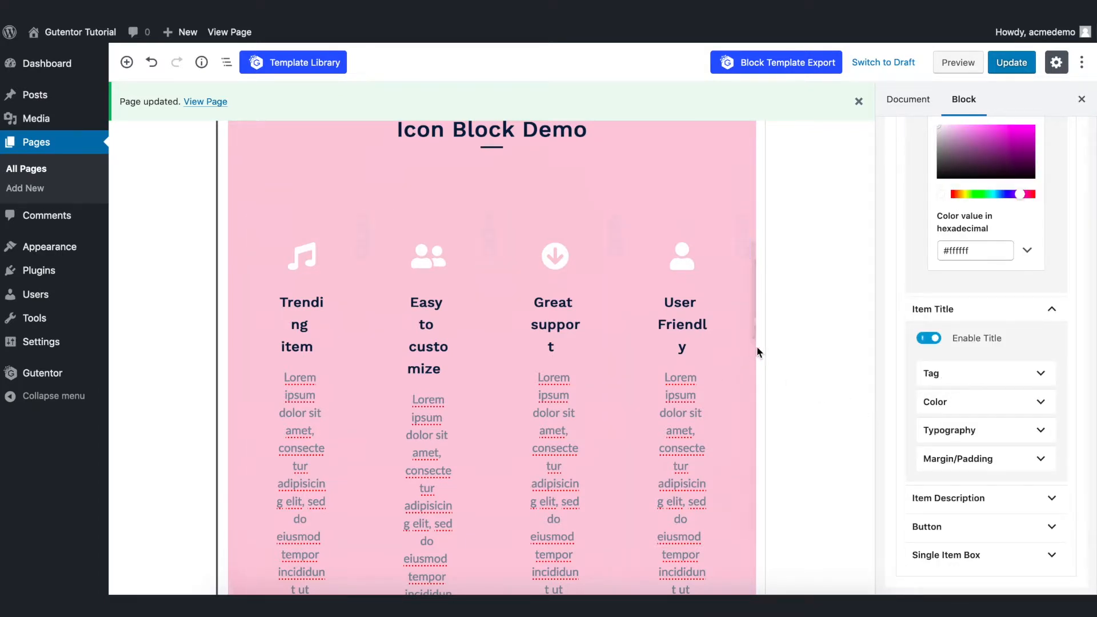
pyautogui.click(984, 402)
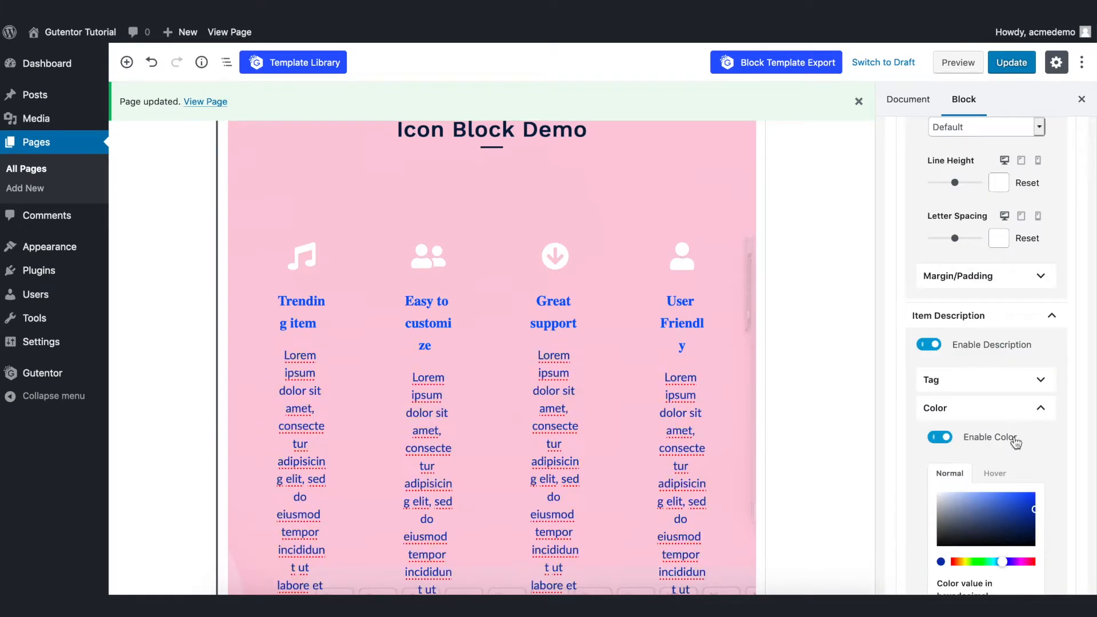
pyautogui.click(1010, 62)
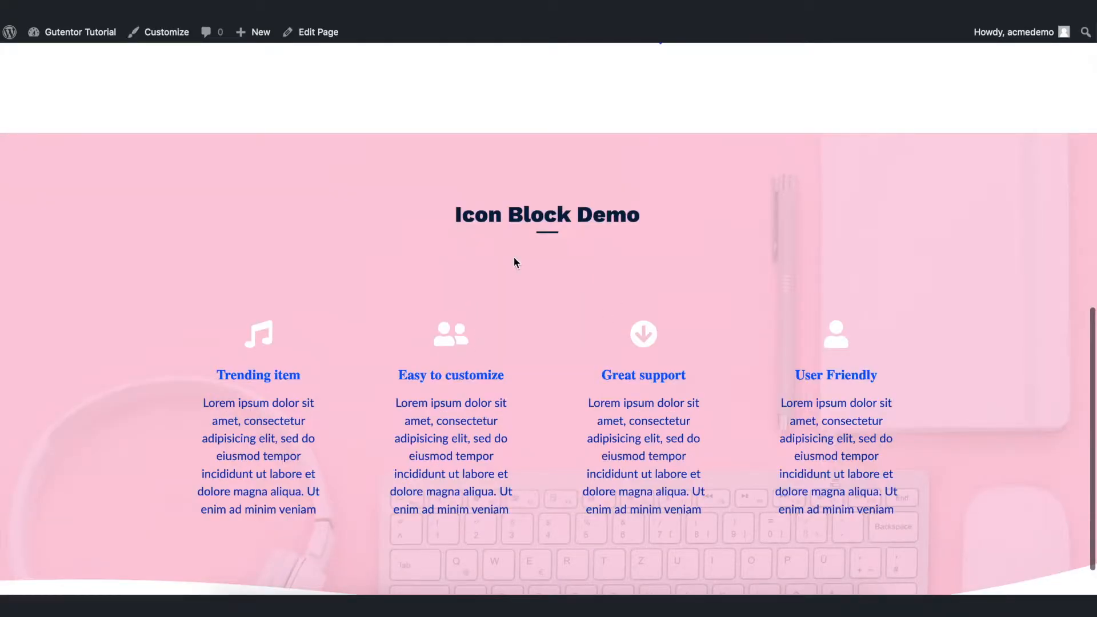
# - Scroll through the live Icon Block Demo page, then return to the editor
pyautogui.scroll(-3)
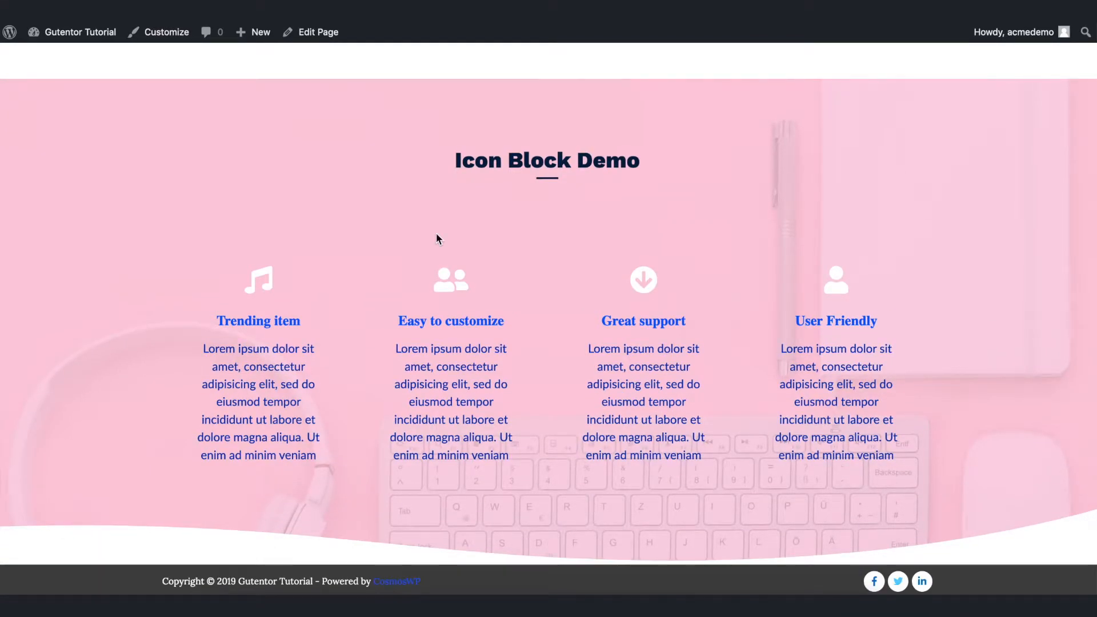
pyautogui.moveTo(767, 172)
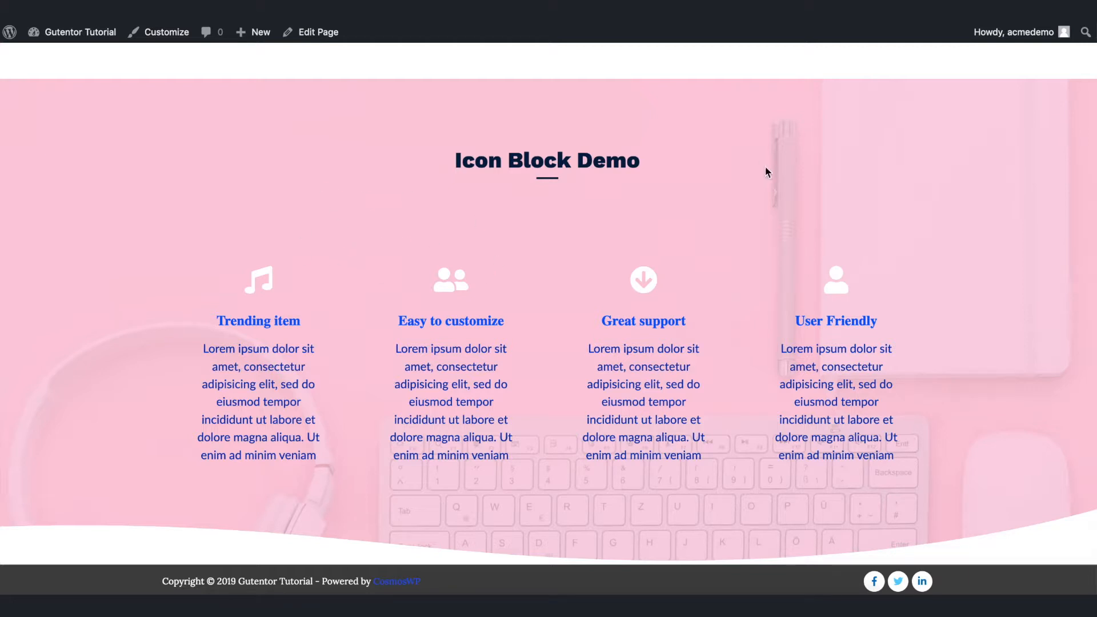
pyautogui.moveTo(920, 298)
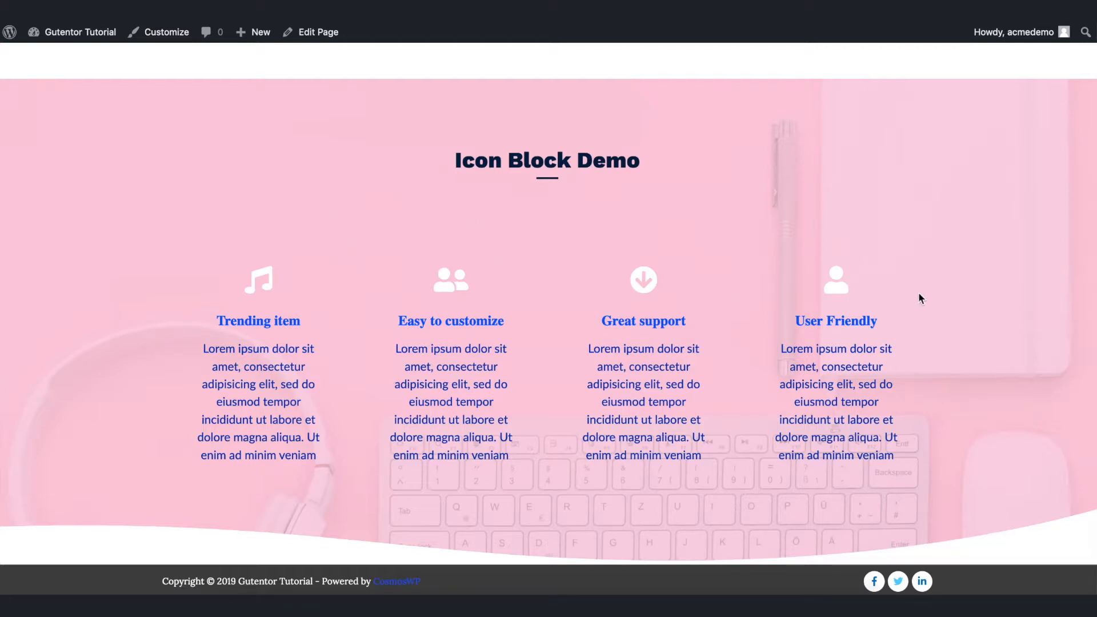
pyautogui.moveTo(882, 214)
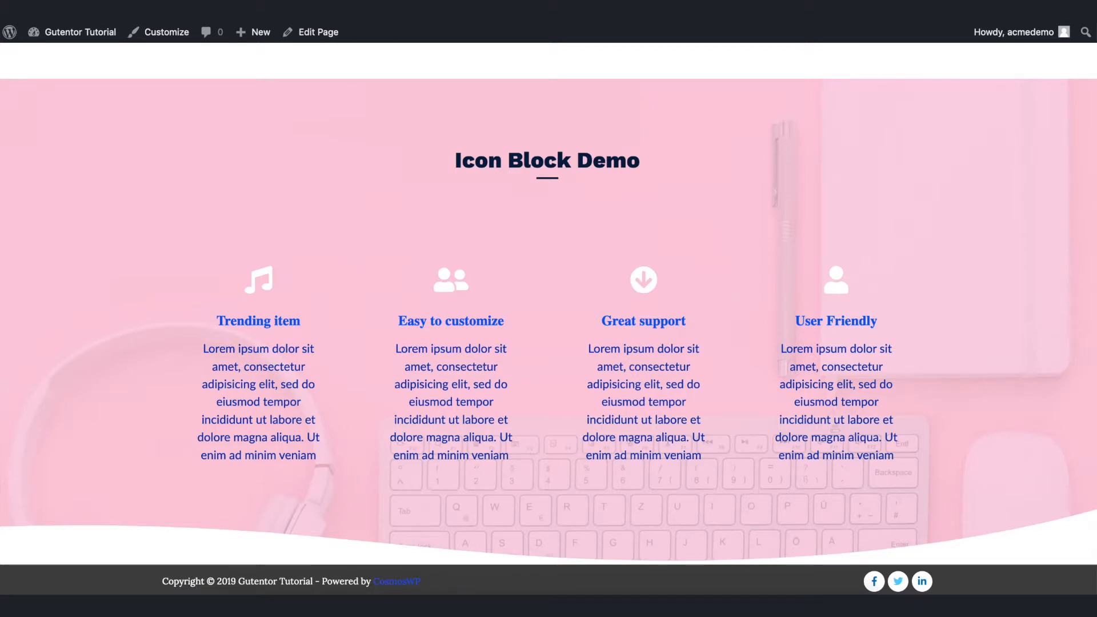
pyautogui.click(318, 32)
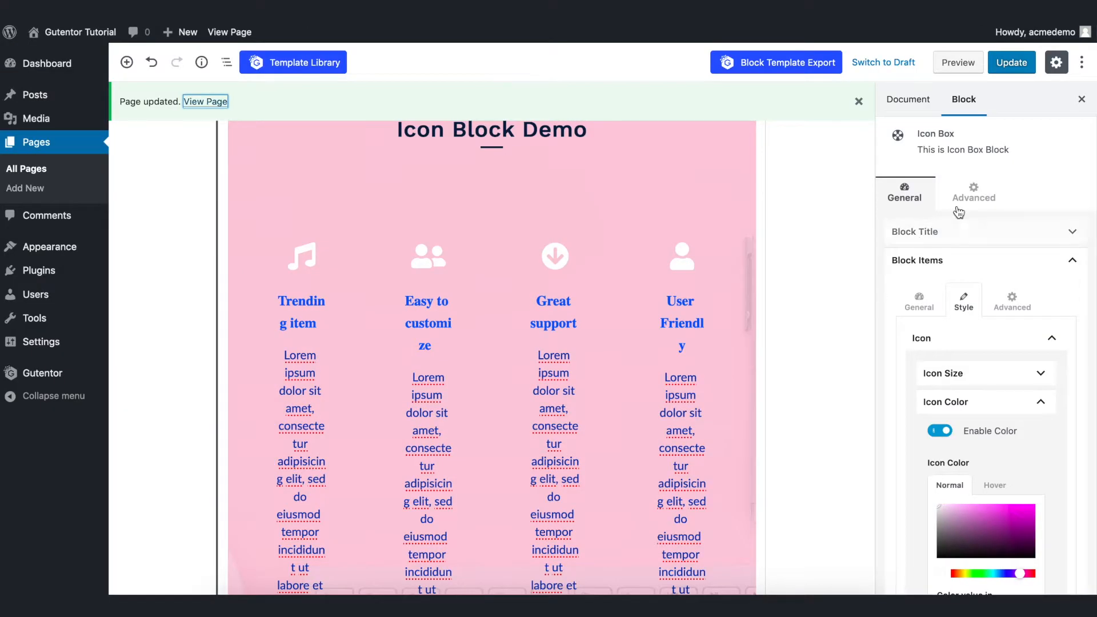
# - In Advanced > Background, swap the background for the laptop-and-pencil photo
pyautogui.click(973, 193)
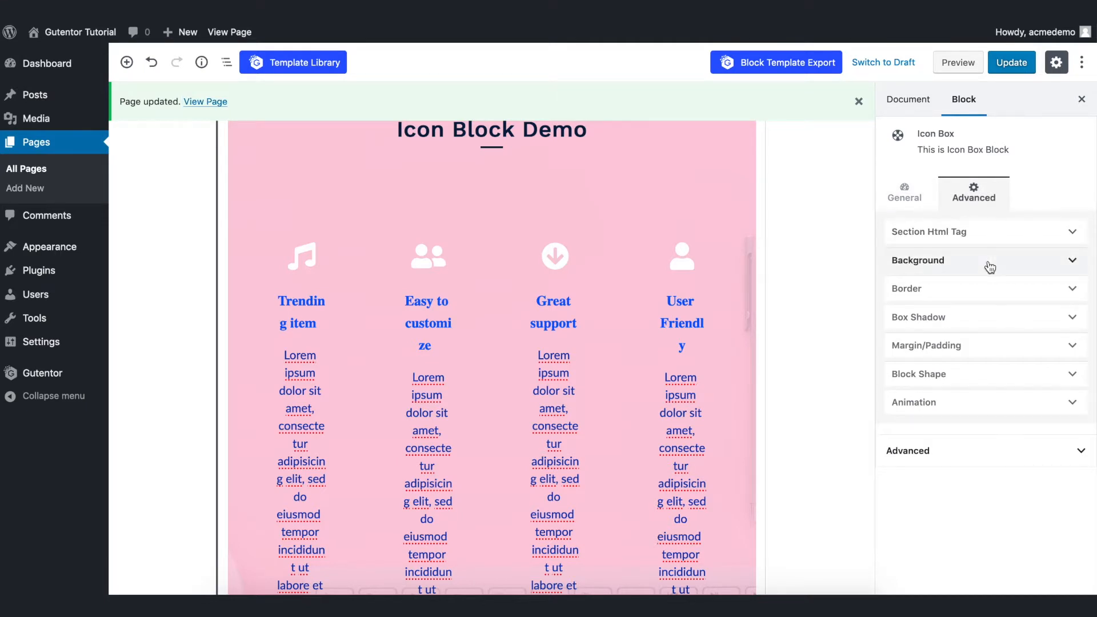
pyautogui.click(917, 261)
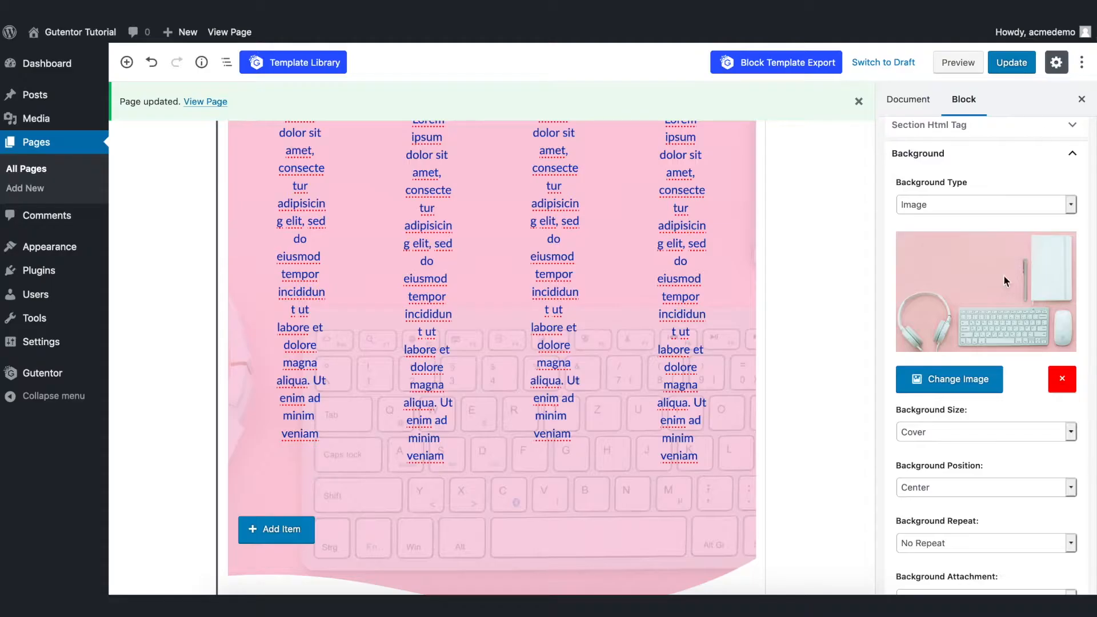
pyautogui.click(948, 380)
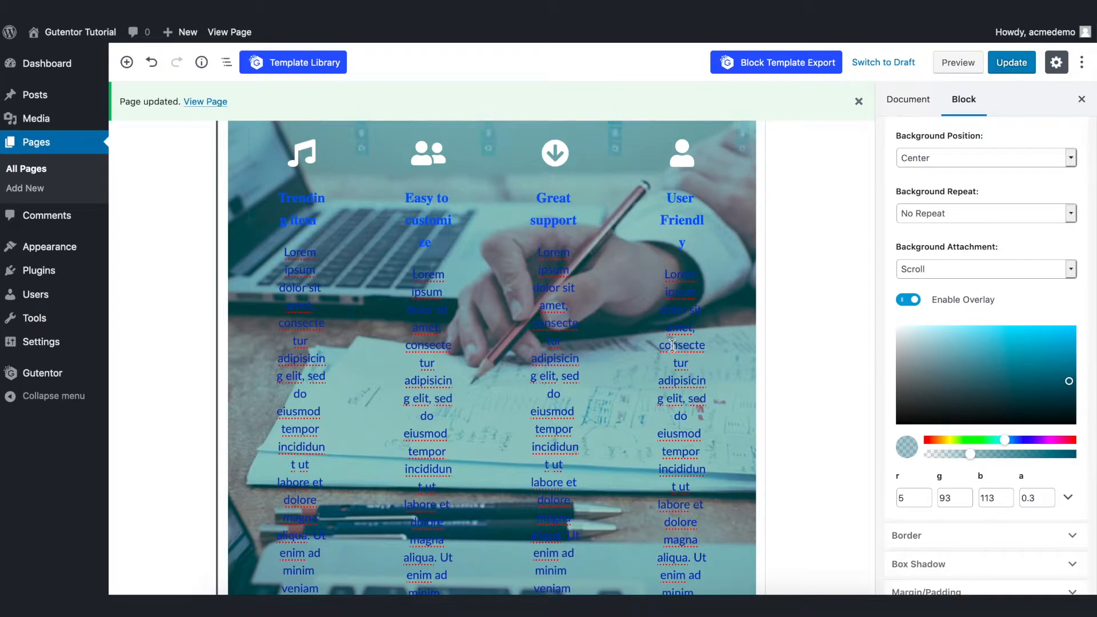
pyautogui.scroll(-3)
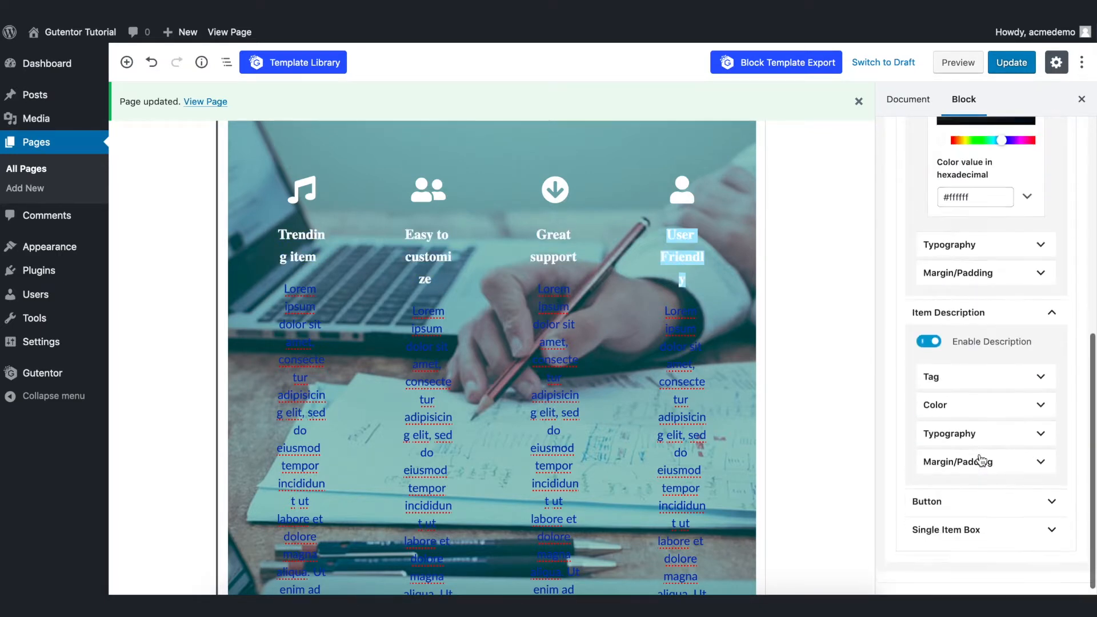
# - Make item descriptions white and item titles Large, check the live page, and resume editing
pyautogui.click(983, 405)
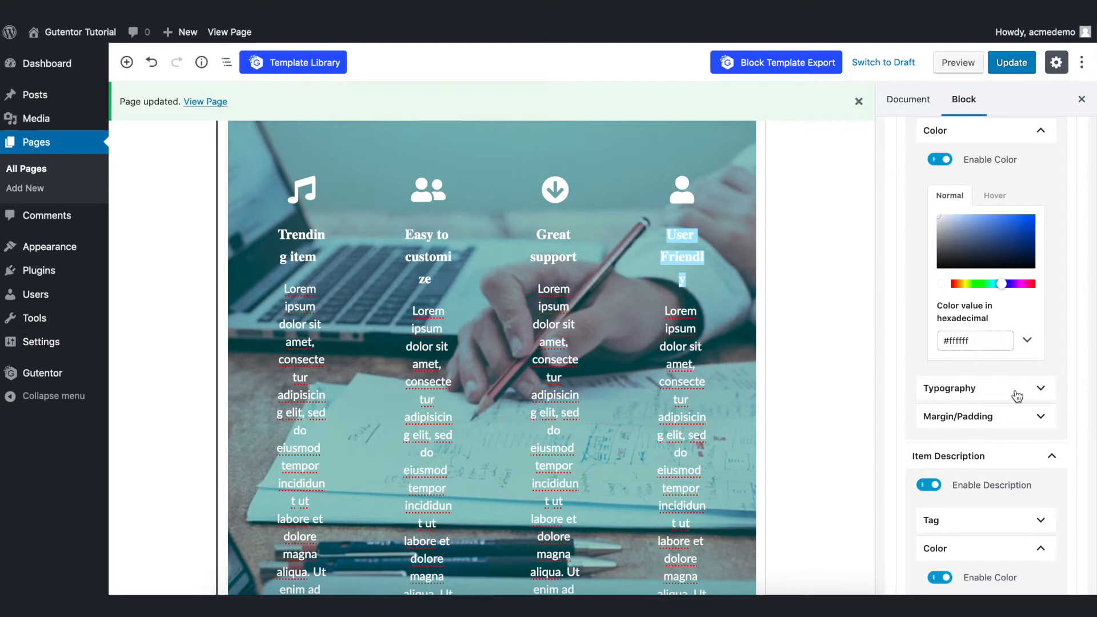
pyautogui.click(983, 389)
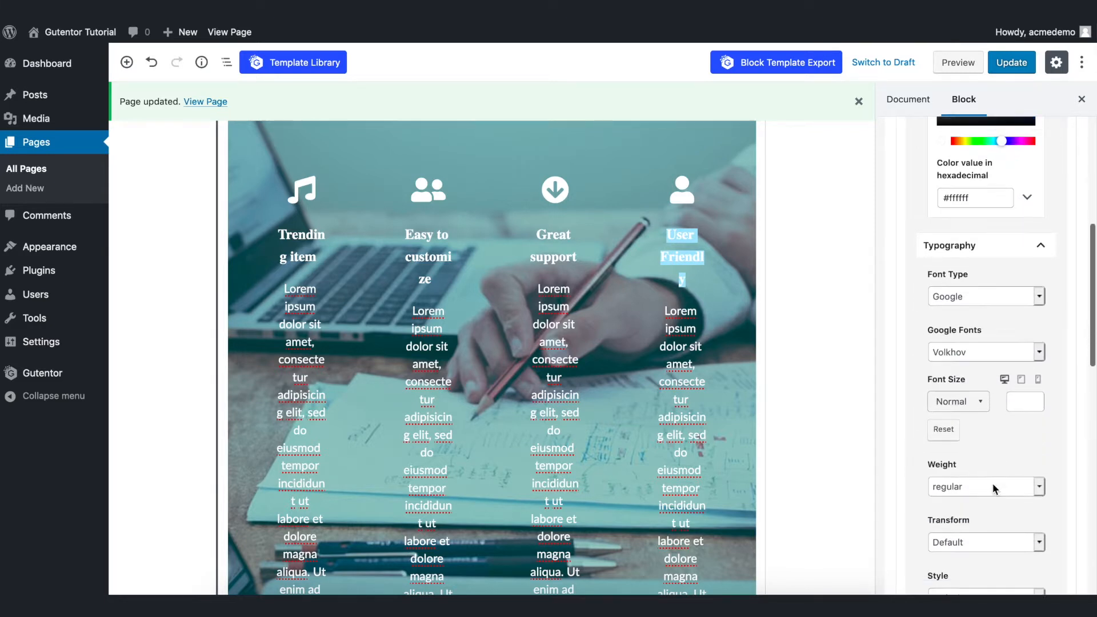
pyautogui.click(956, 401)
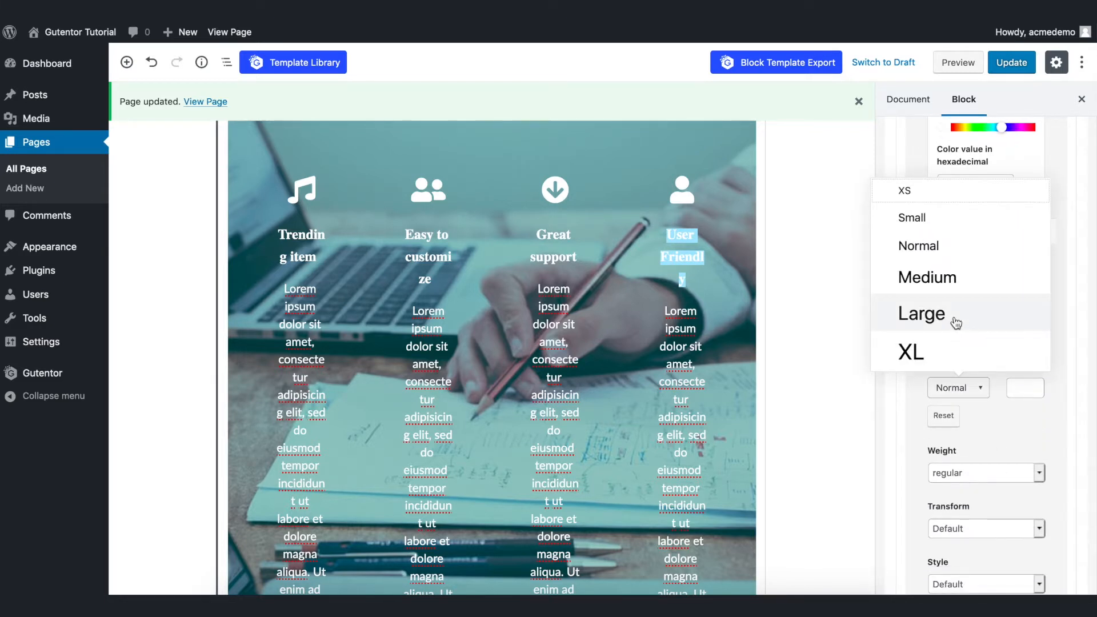
pyautogui.click(922, 313)
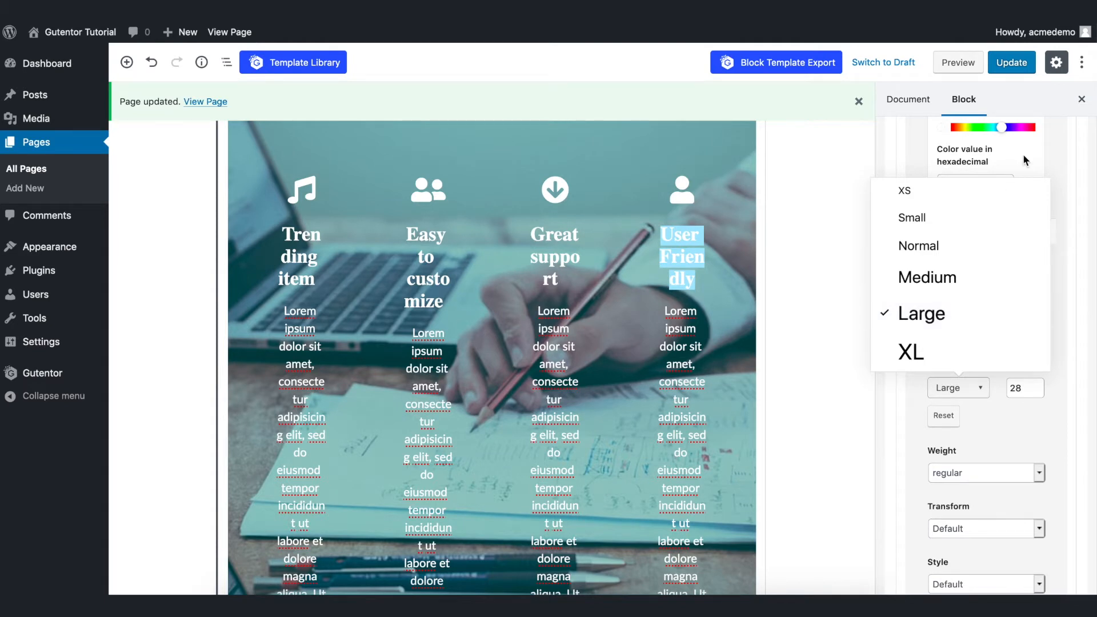
pyautogui.rightClick(205, 102)
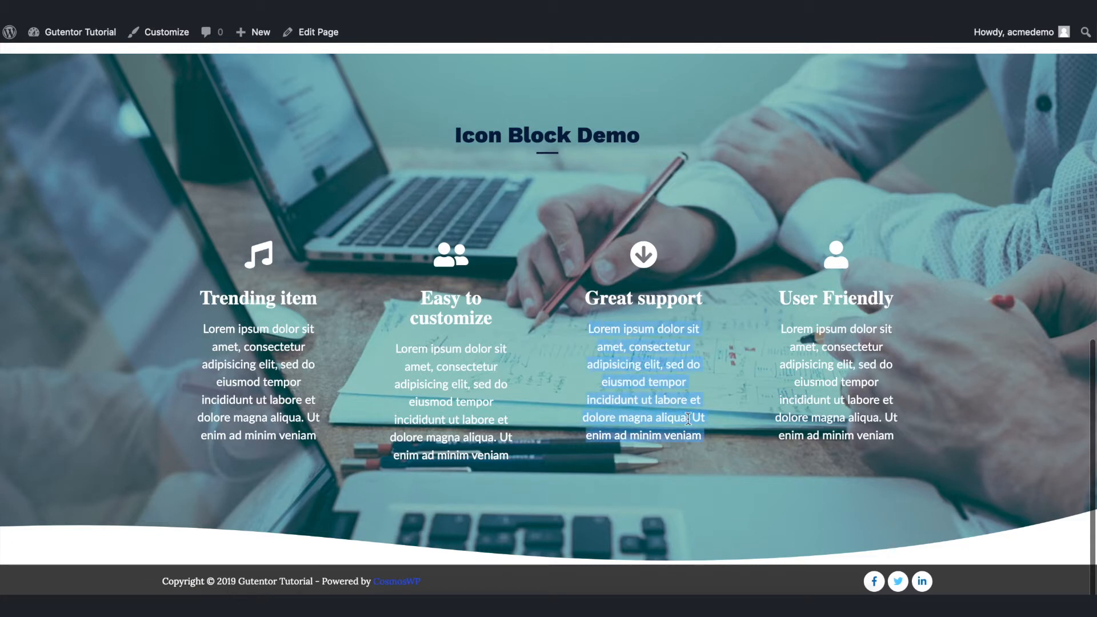
pyautogui.moveTo(593, 222)
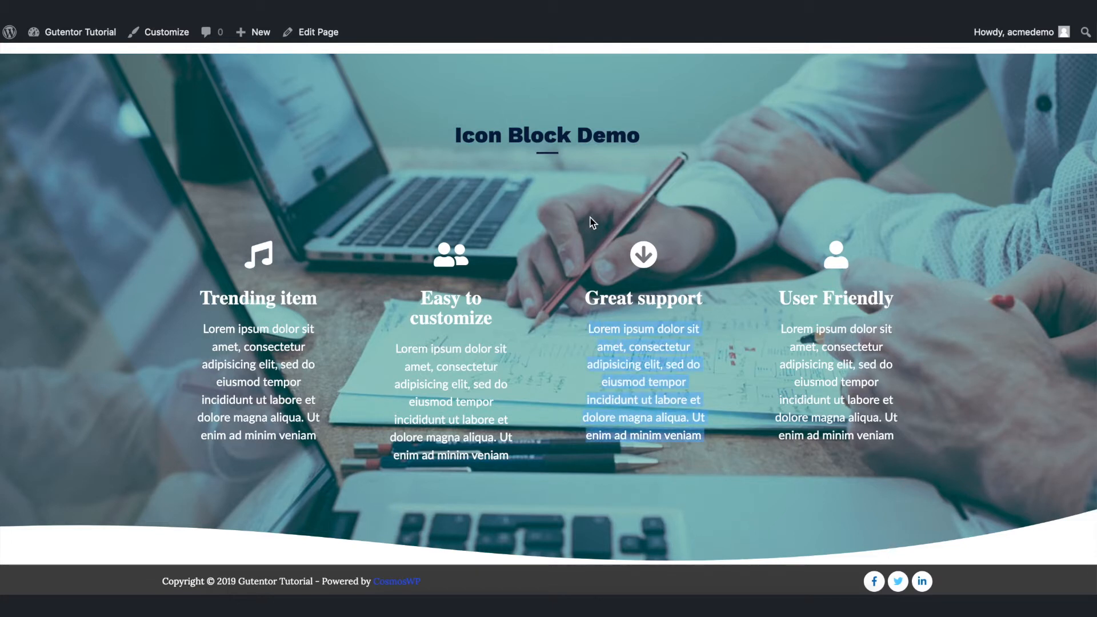
pyautogui.click(317, 32)
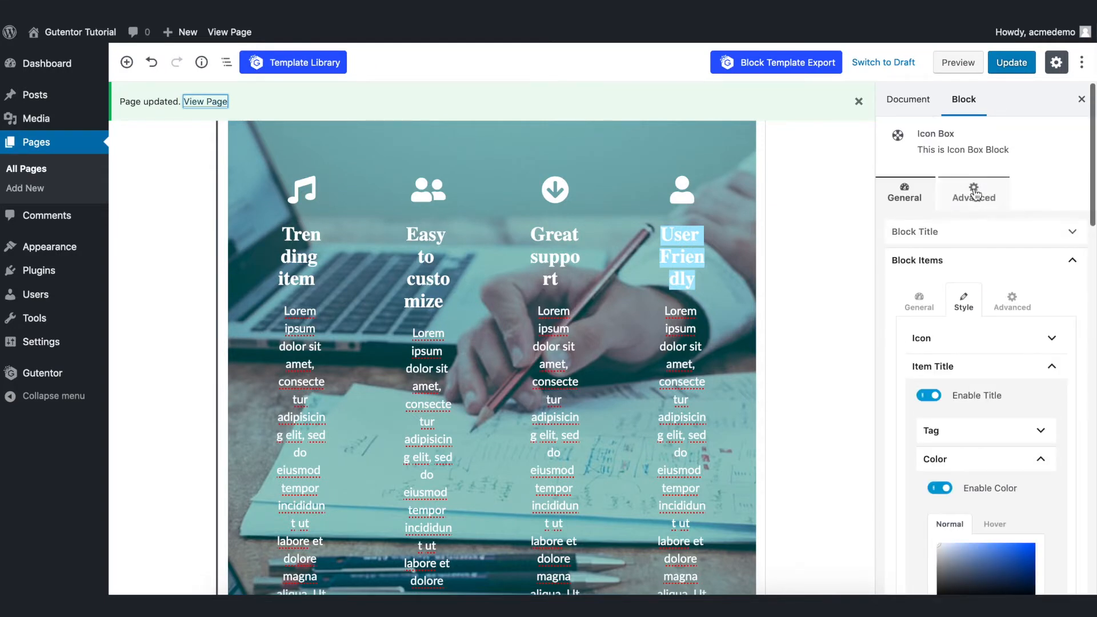
# - Raise the teal overlay alpha to 0.63, update, and view the live page
pyautogui.click(973, 192)
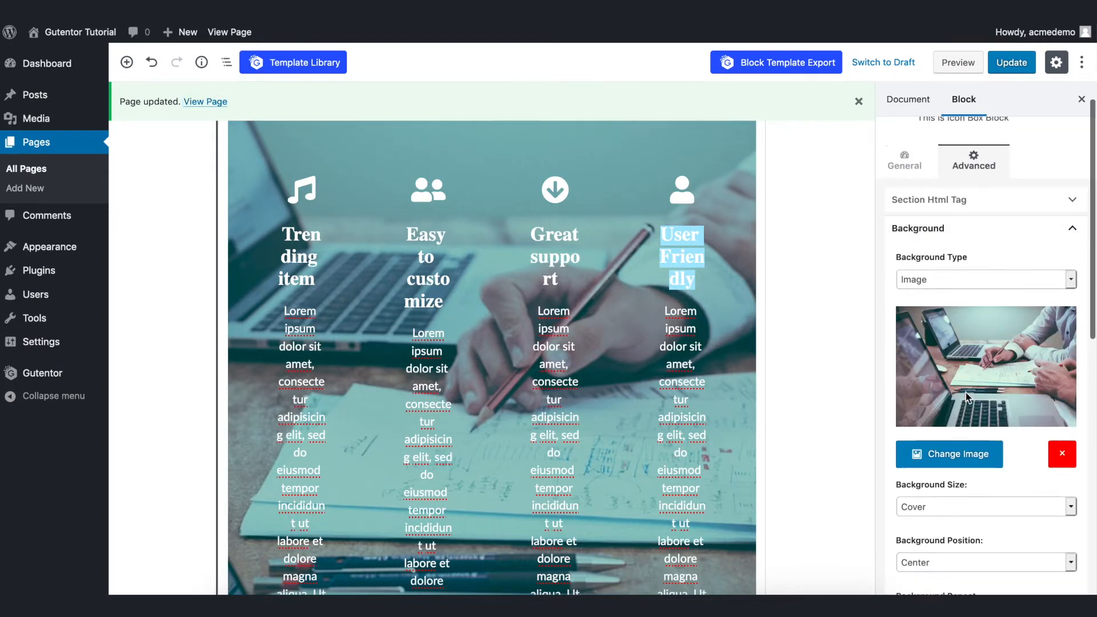
pyautogui.scroll(-3)
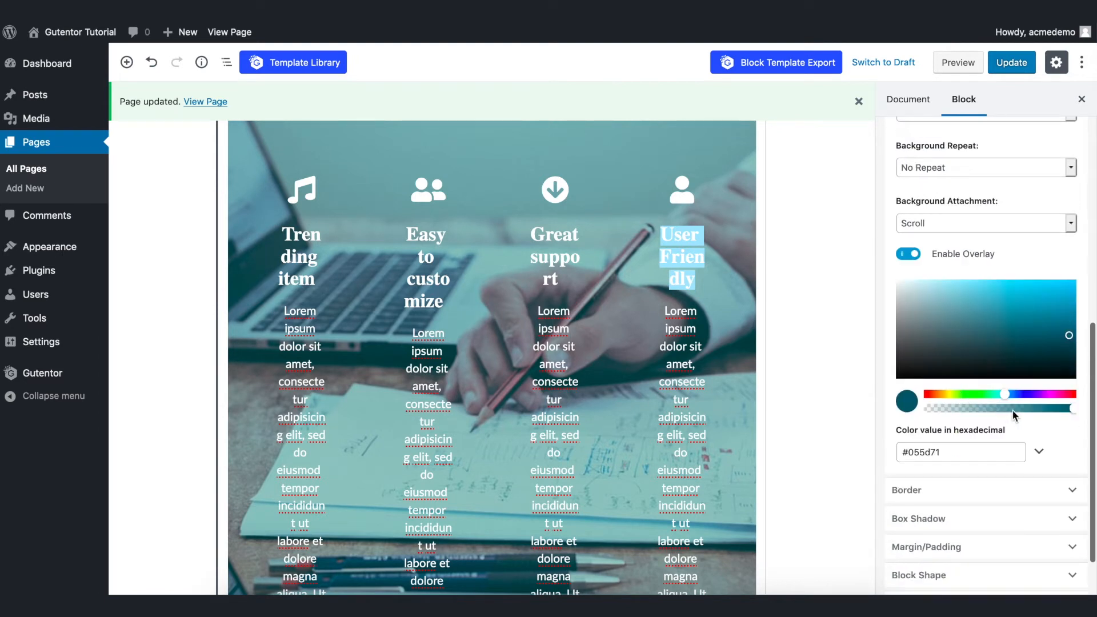
pyautogui.click(1040, 452)
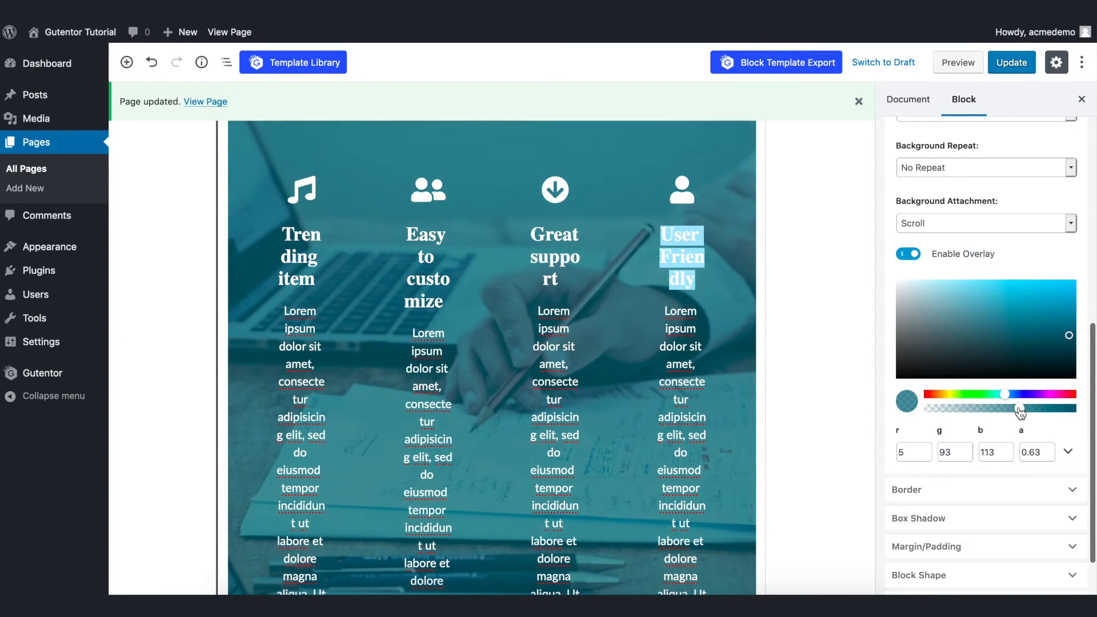
pyautogui.click(1010, 63)
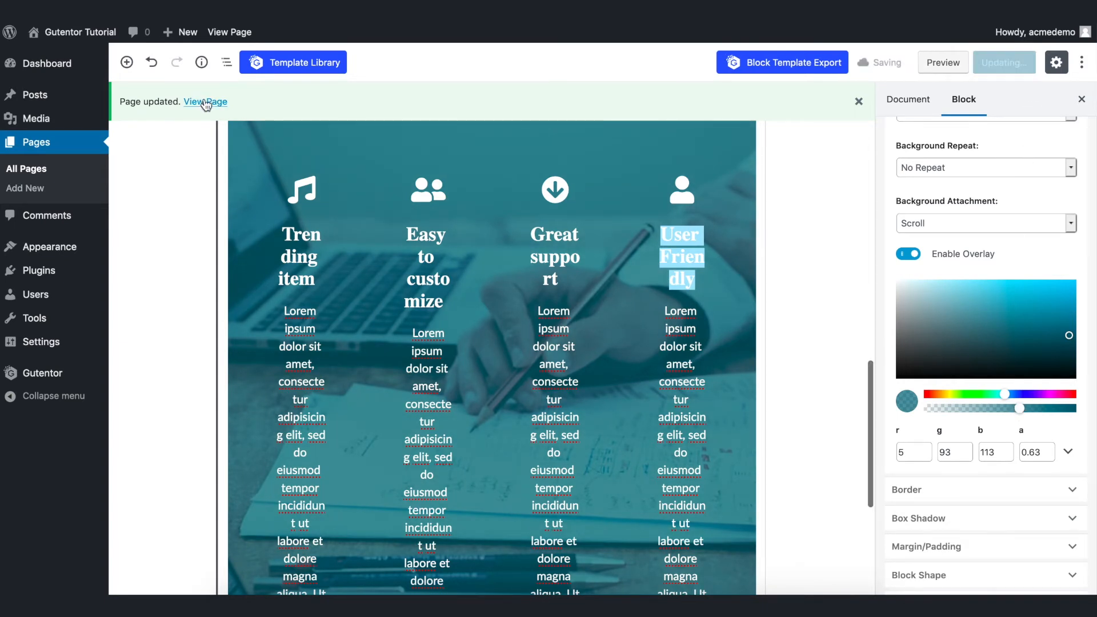
pyautogui.click(211, 102)
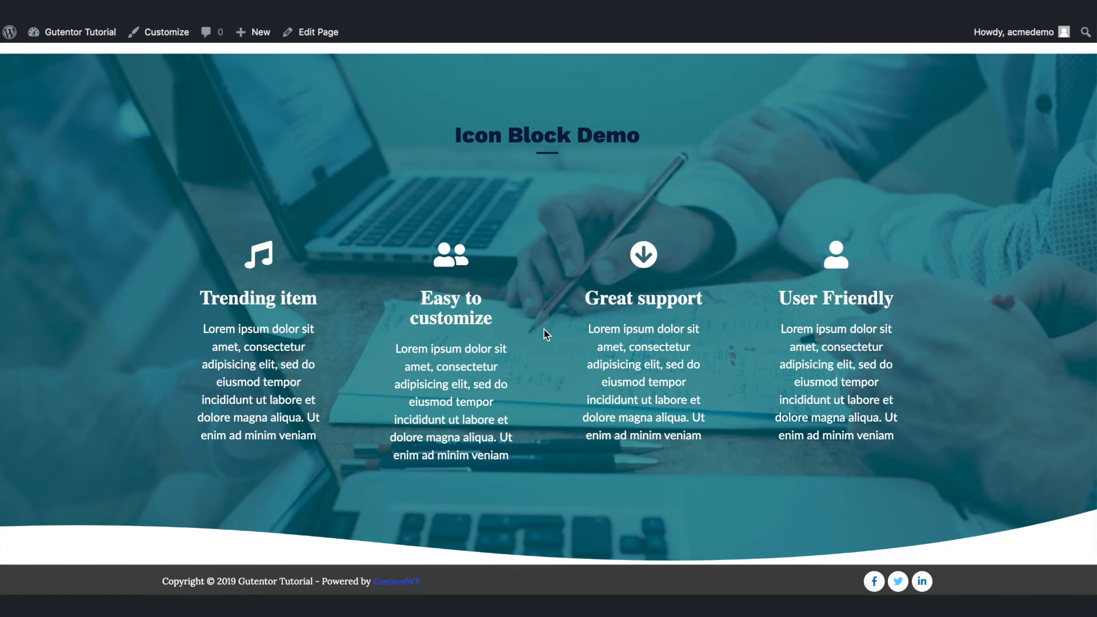
pyautogui.scroll(-3)
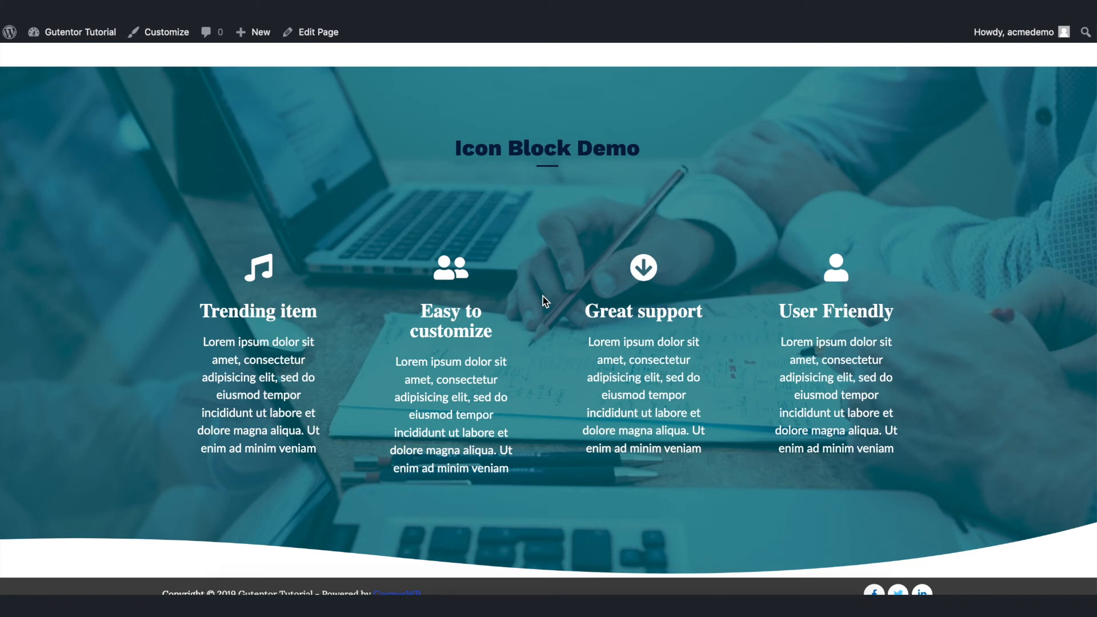
pyautogui.scroll(-3)
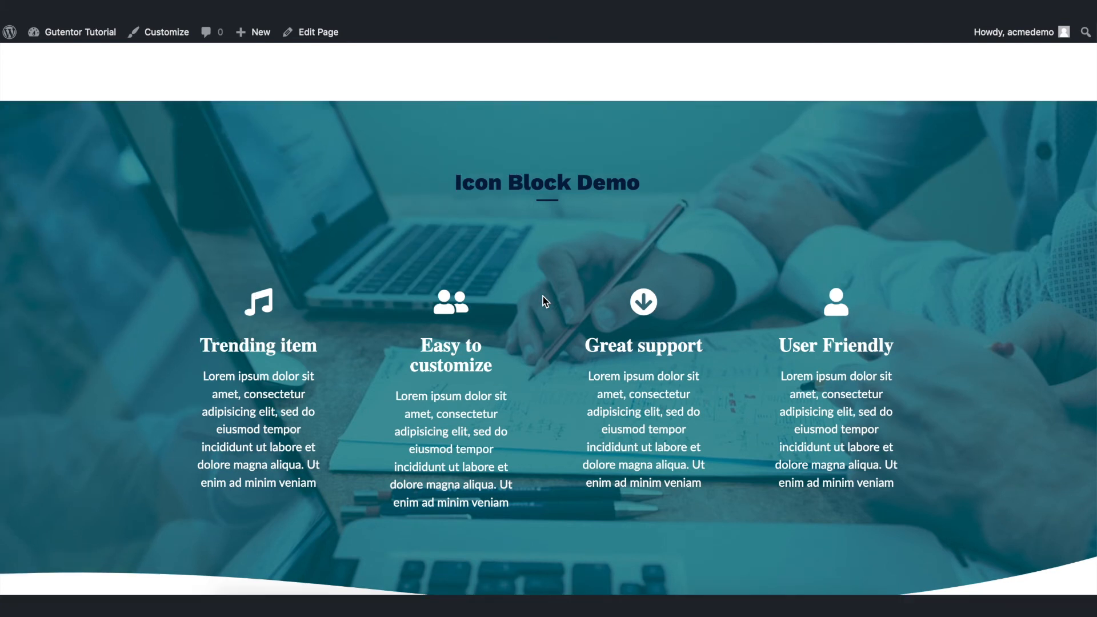